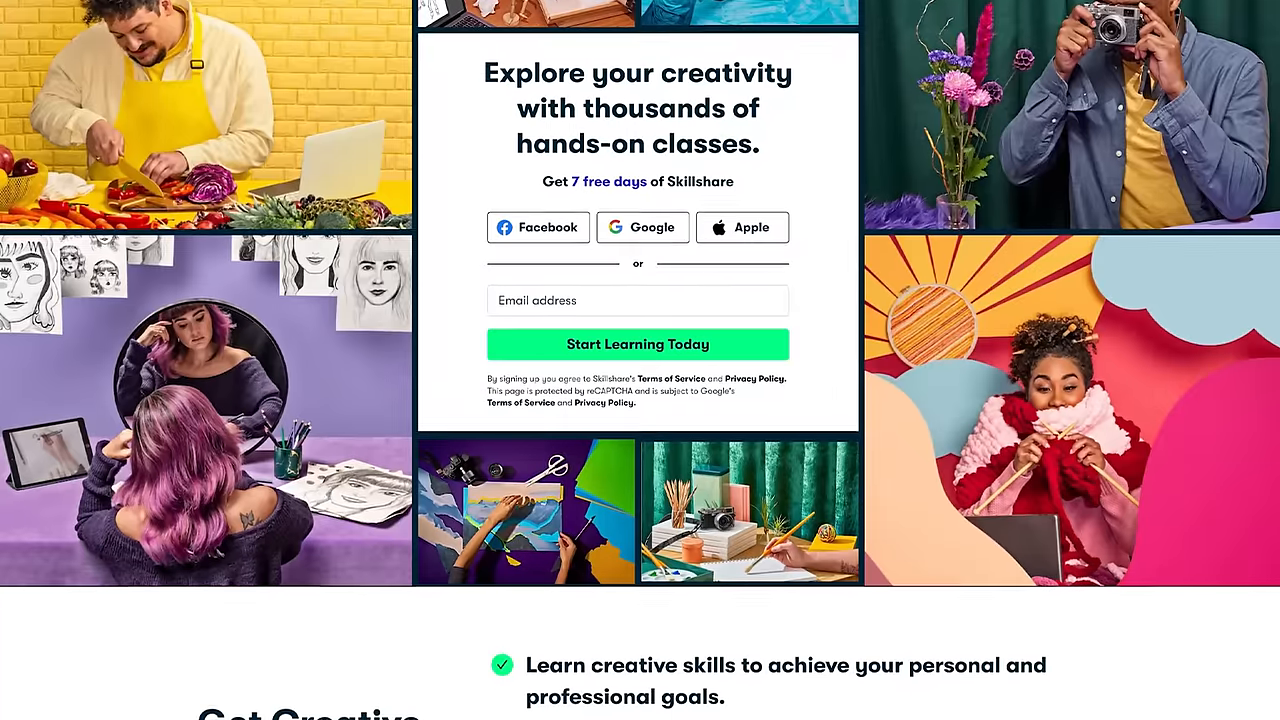
Browse the landing page, view the Find Your Style class, then go to the Blender learning path.
{"action": "scroll", "scroll_direction": "down", "scroll_amount": 3}
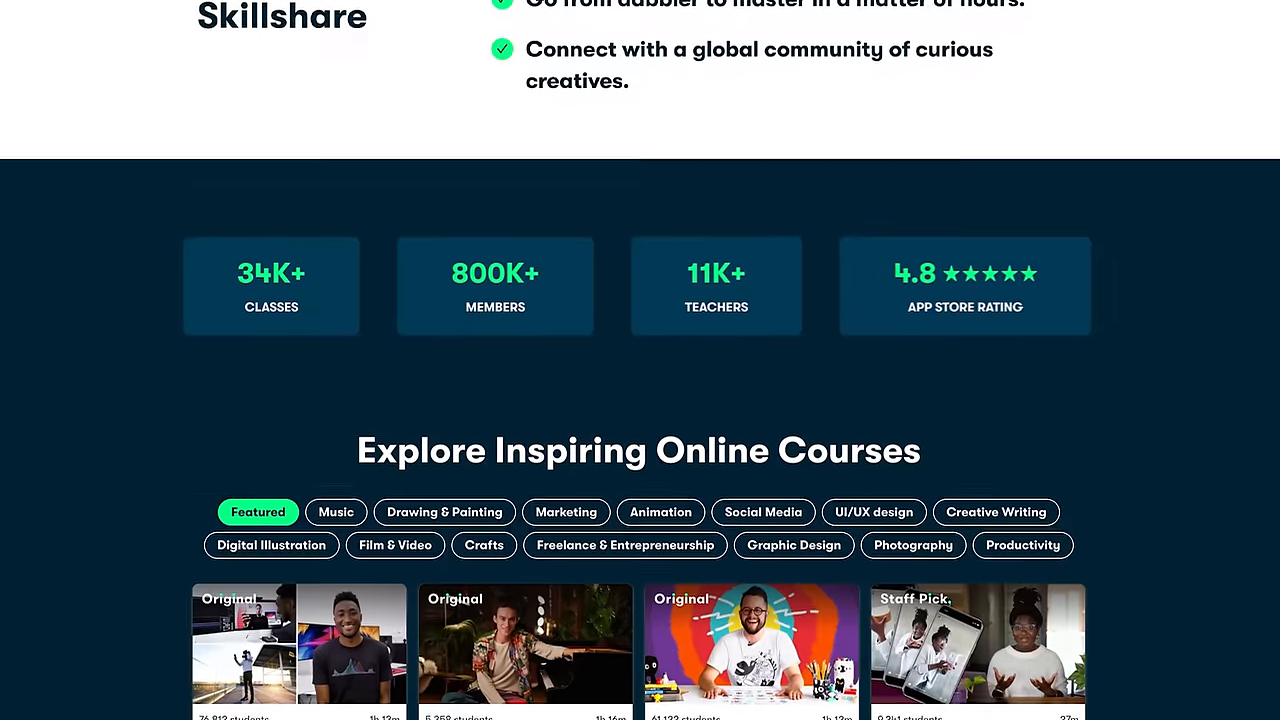
{"action": "scroll", "scroll_direction": "down", "scroll_amount": 3}
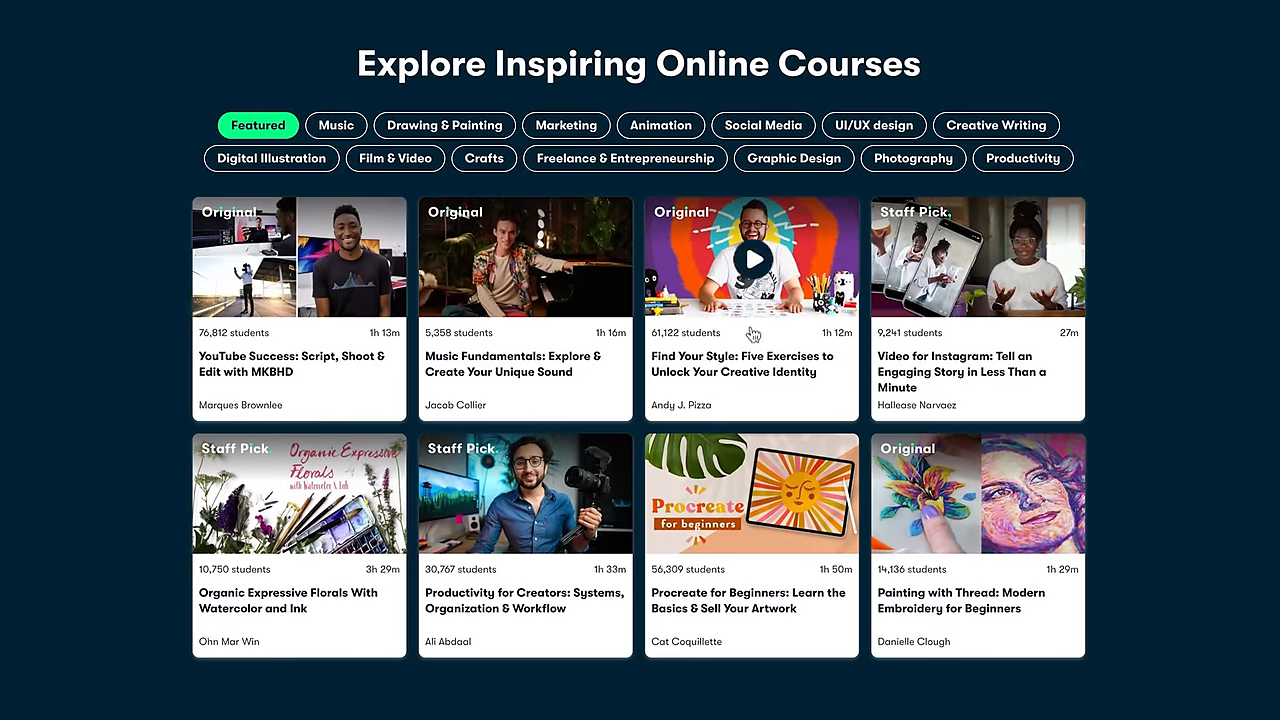
{"action": "left_click", "coordinate": [752, 256]}
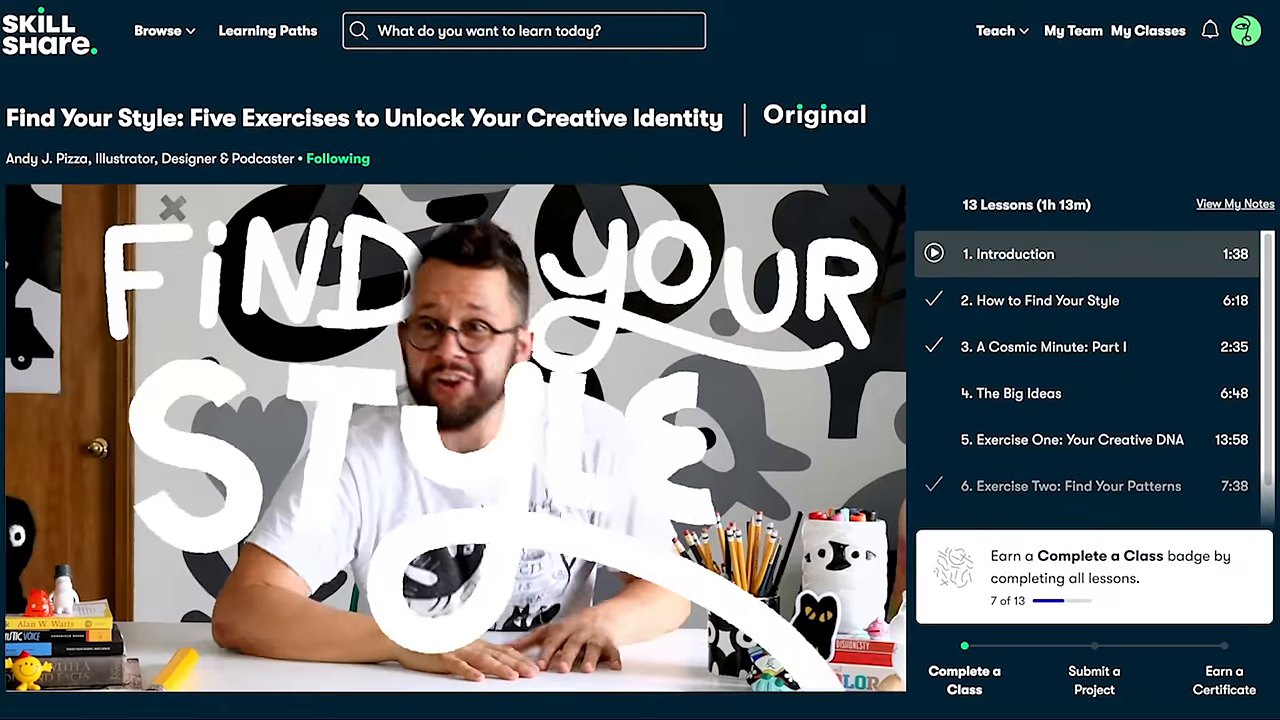
{"action": "scroll", "scroll_direction": "down", "scroll_amount": 3}
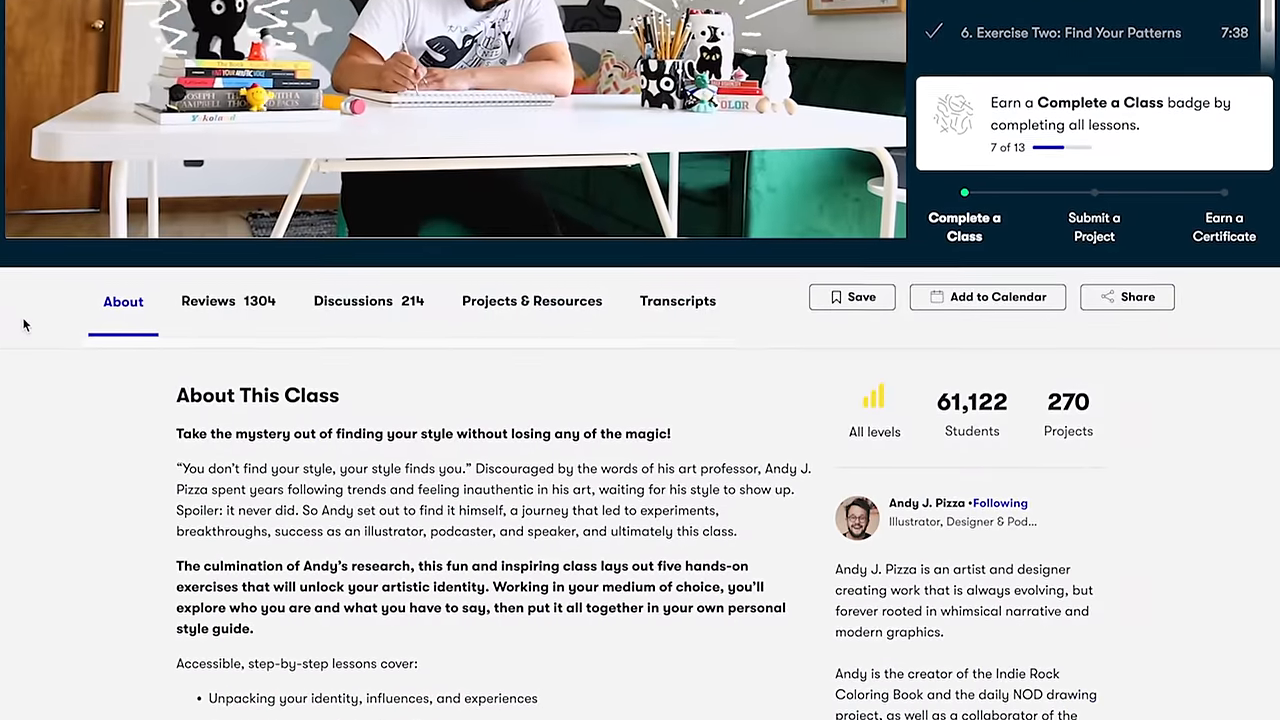
{"action": "left_click", "coordinate": [208, 300]}
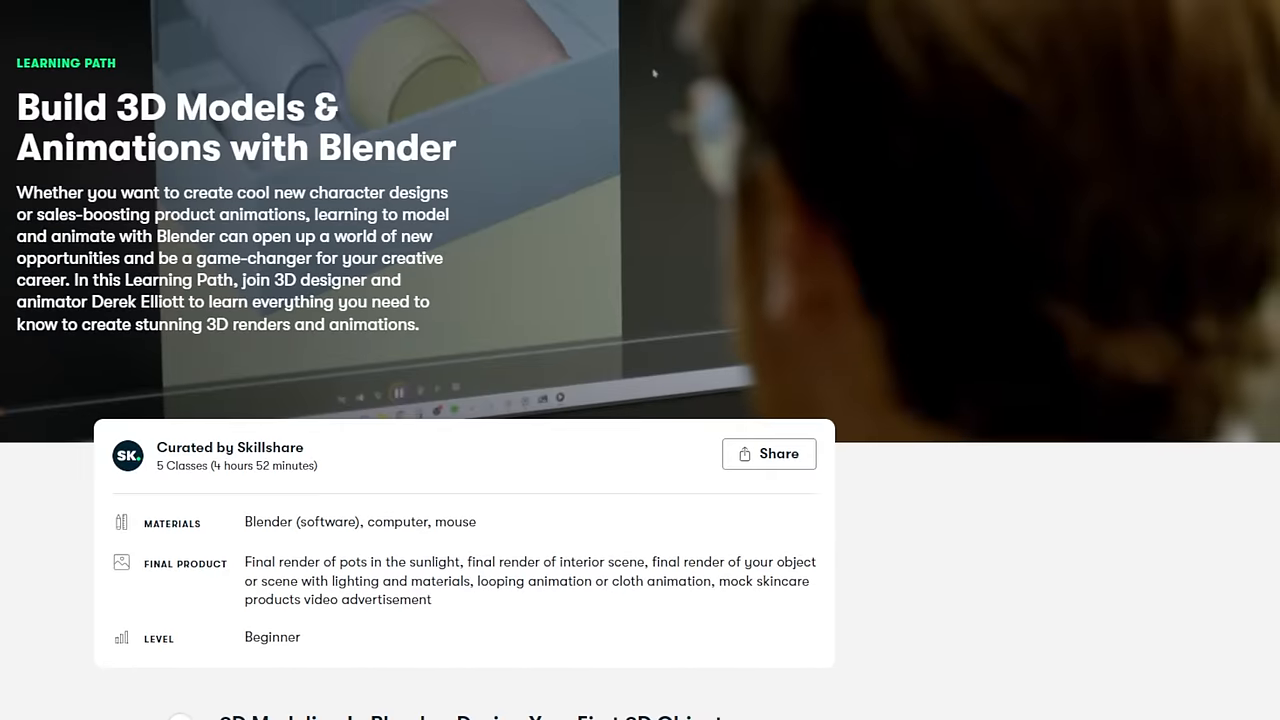
Scroll through the catalogue of learning paths such as Graphic Design Basics and the Figma UX portfolio path.
{"action": "scroll", "scroll_direction": "down", "scroll_amount": 3}
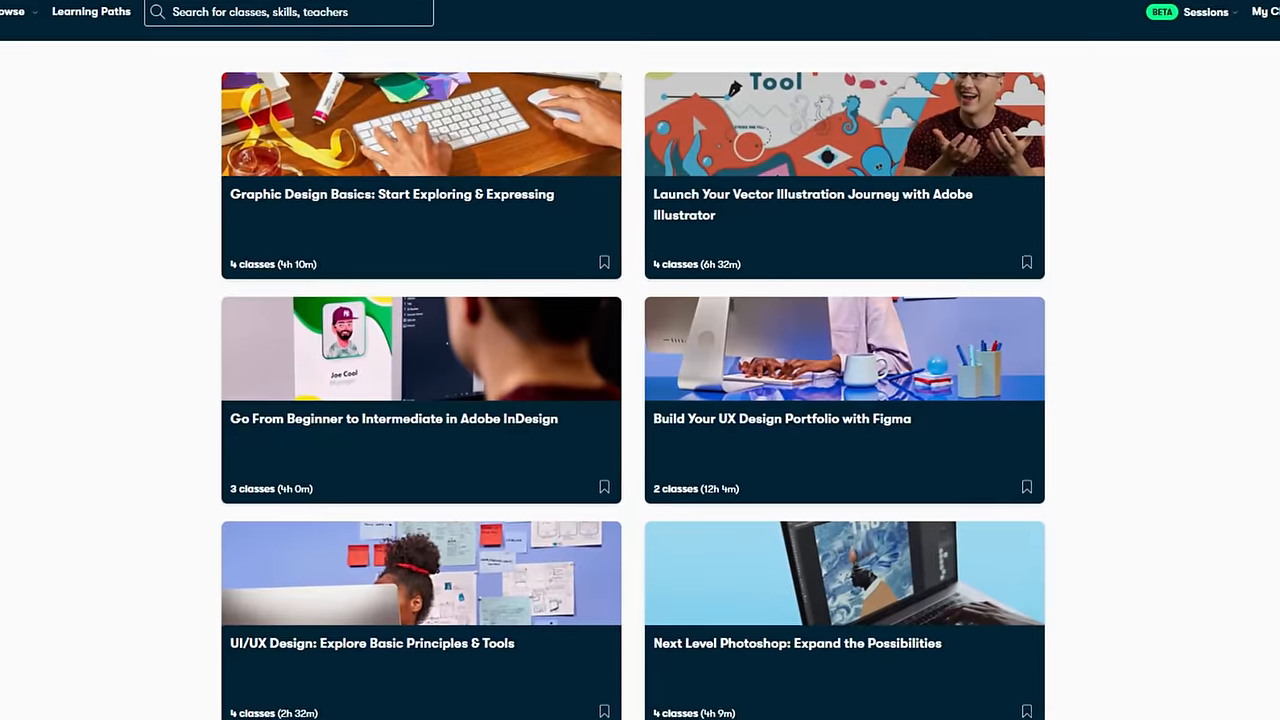
View all earned badges from the Complete 3 Classes notification, showing Lifetime and Milestone badges.
{"action": "left_click", "coordinate": [204, 40]}
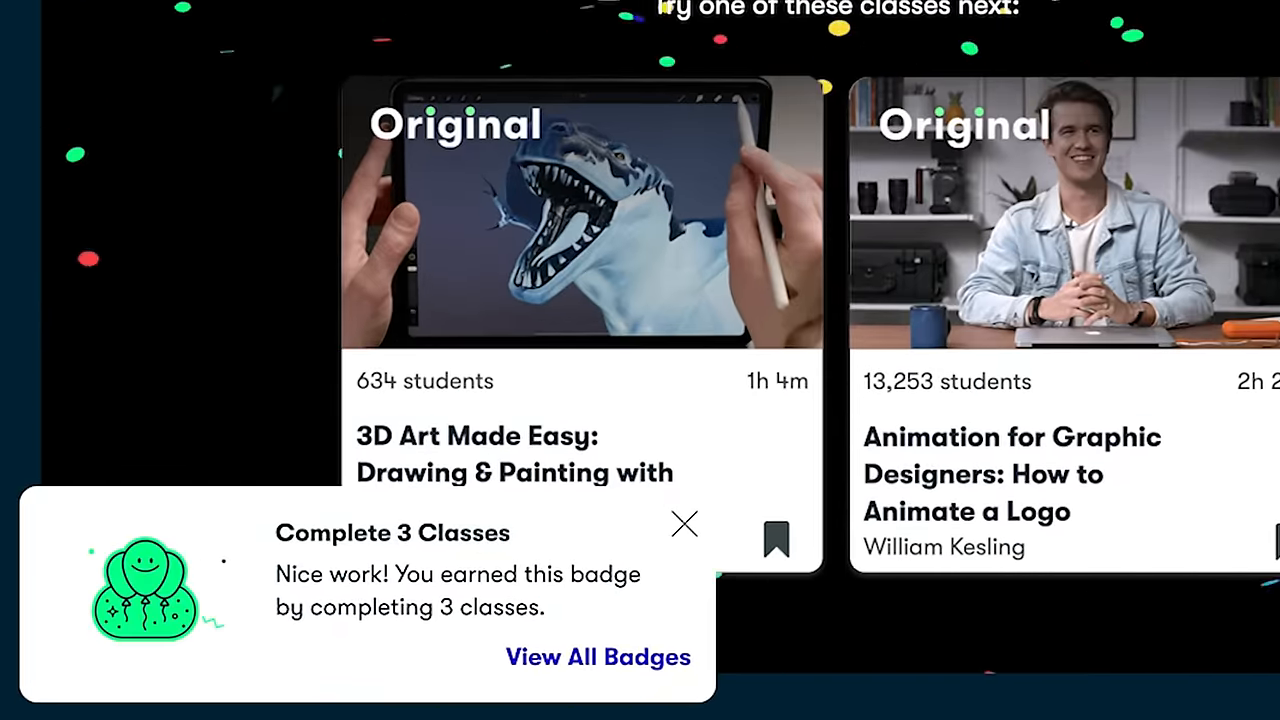
{"action": "left_click", "coordinate": [596, 656]}
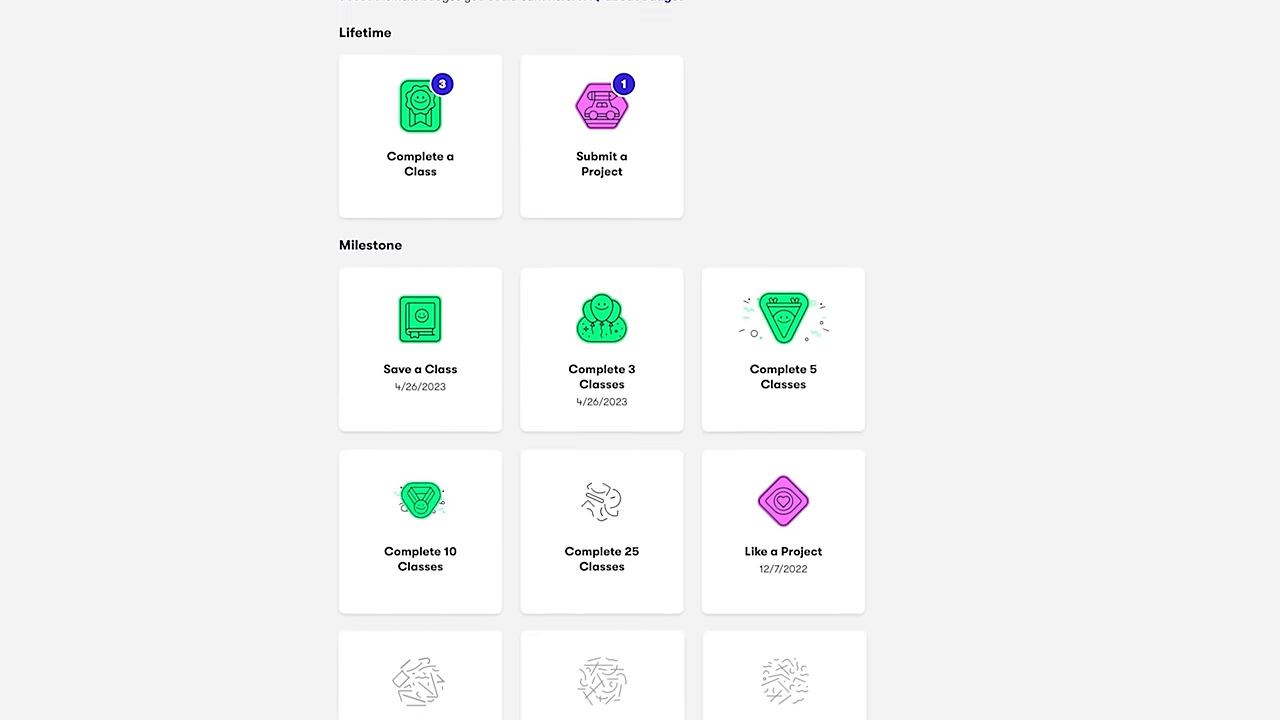